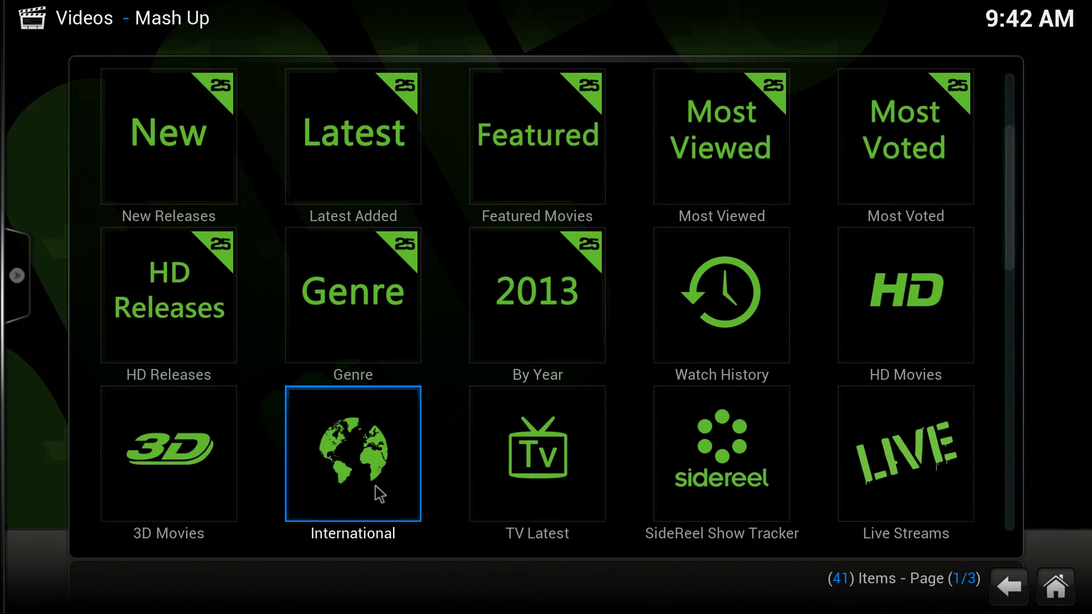
Step: Navigate Mash Up's International > Hindi/Tamil/Telugu sominaltv sources and load the BluRay category
left_click(353, 454)
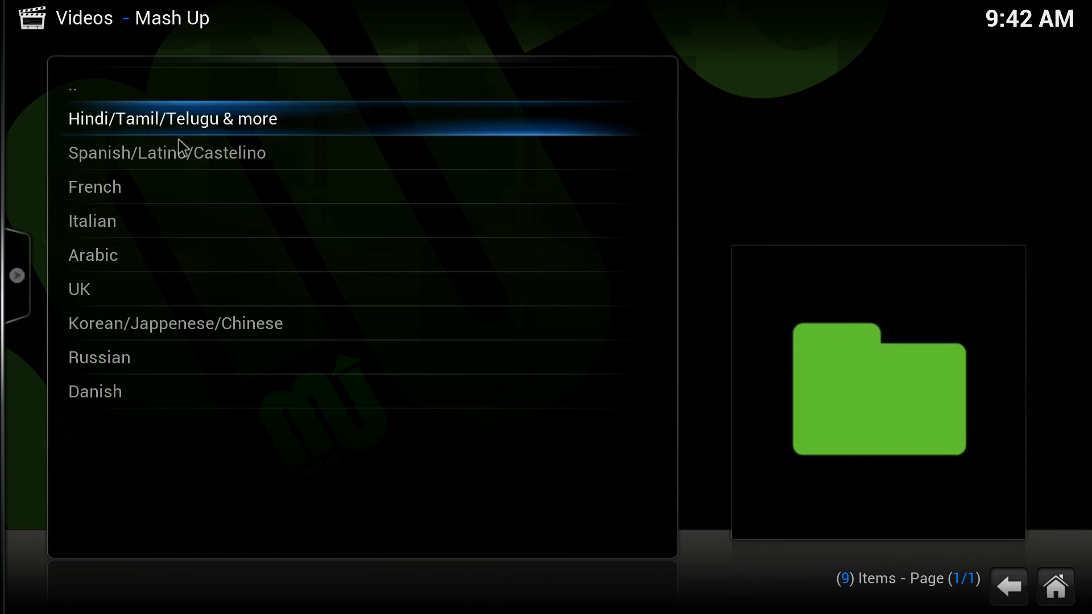
left_click(172, 119)
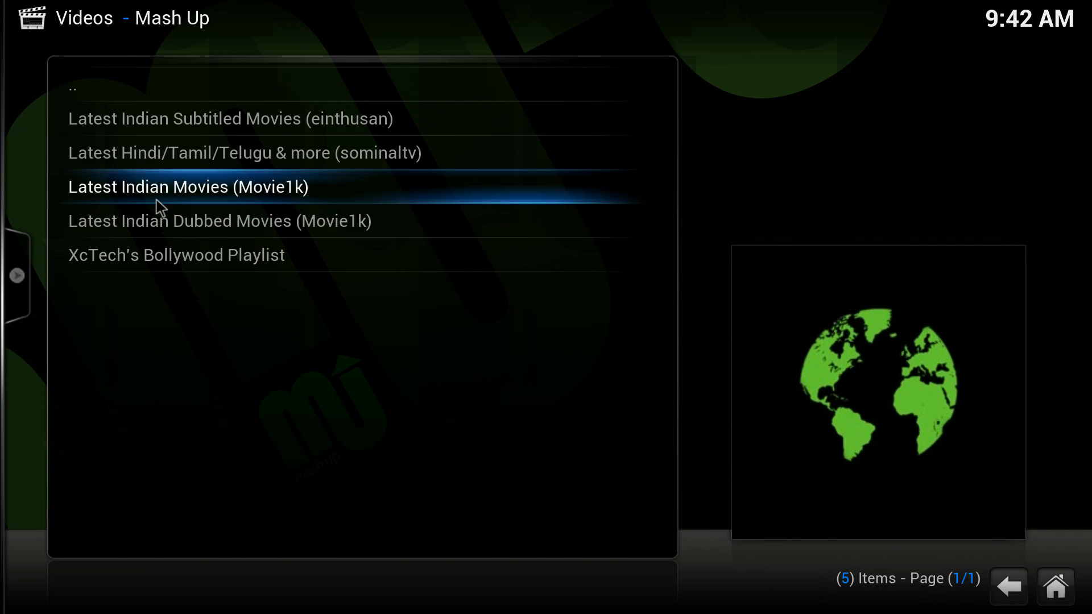
mouse_move(240, 175)
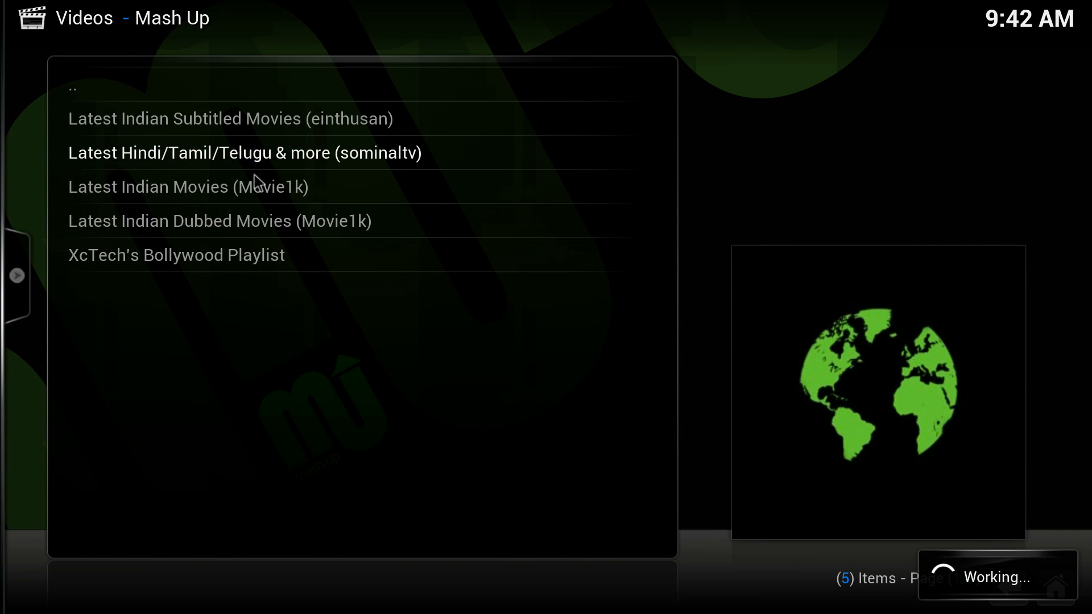
mouse_move(324, 204)
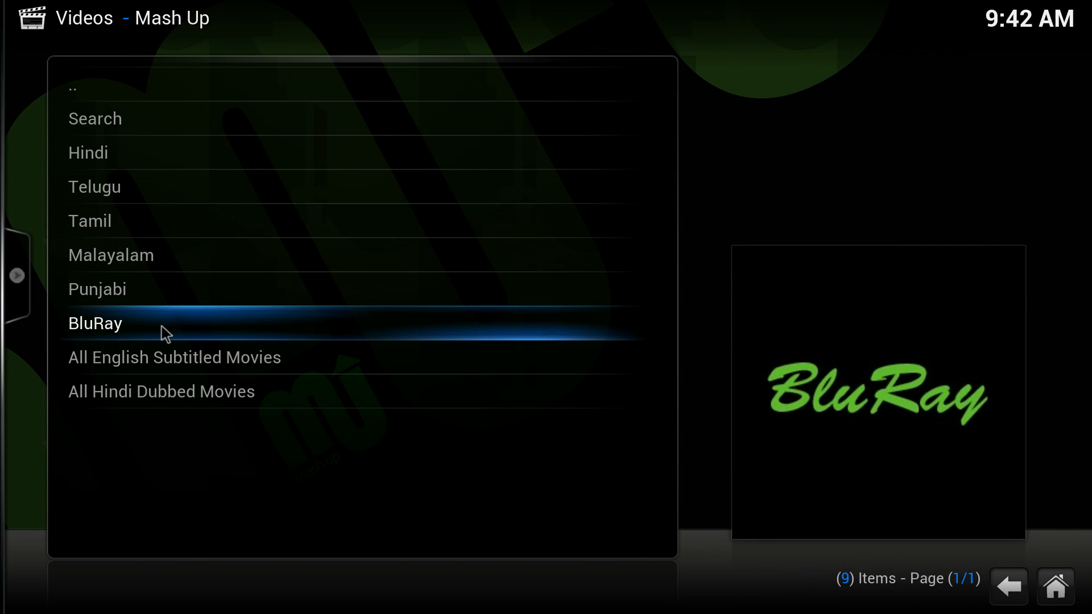
left_click(95, 323)
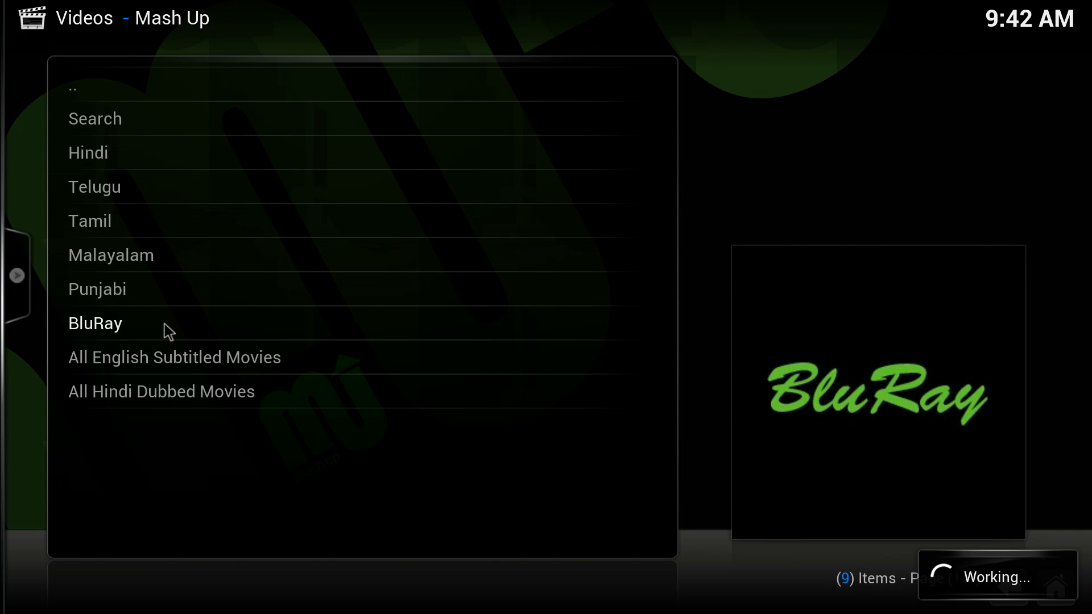
Step: Browse the BluRay poster wall (Singham, Biriyani) left and right, then return to the language list
left_click(95, 323)
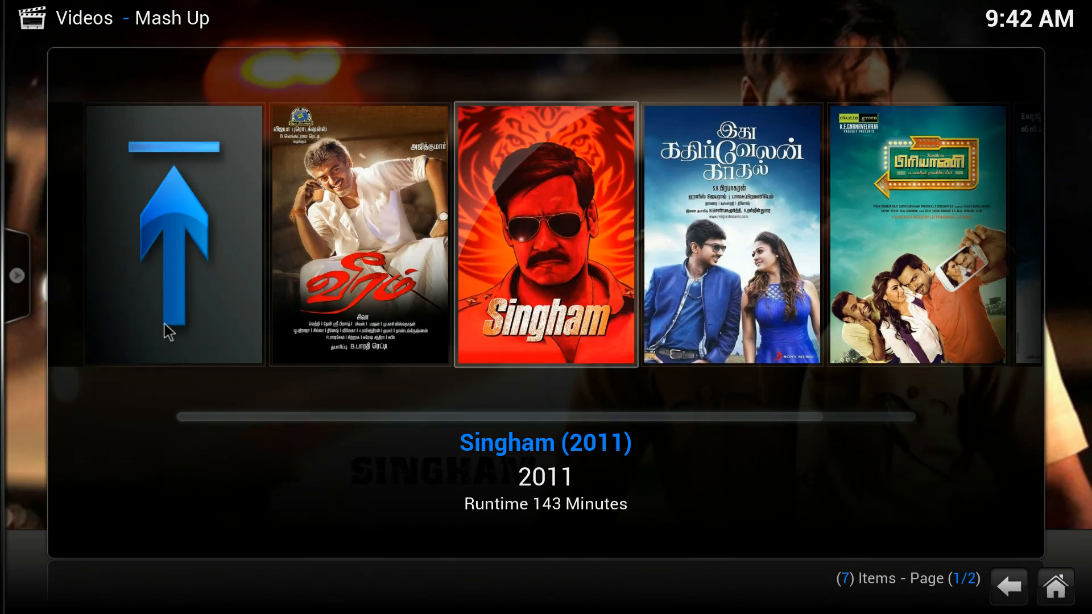
scroll("left", 3)
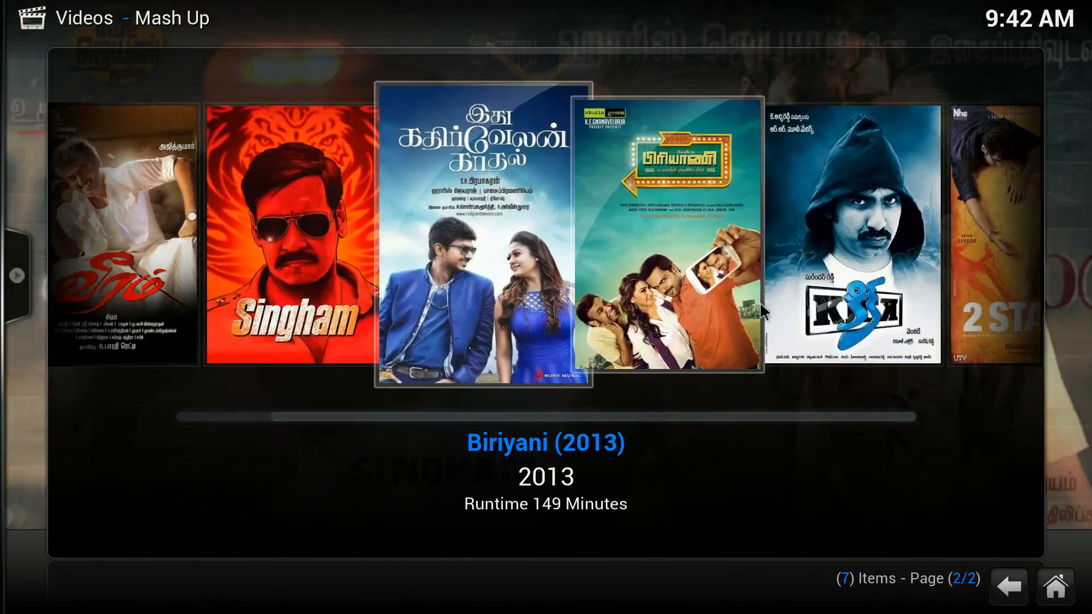
scroll("right", 3)
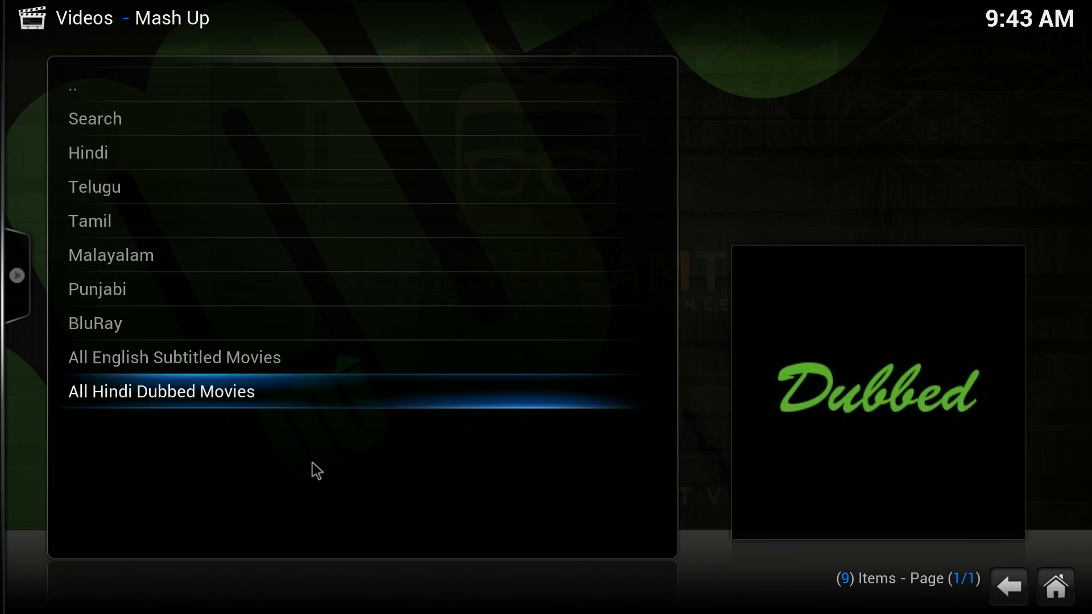
Step: Go back up from the language list to Mash Up's Indian movie sources
left_click(160, 390)
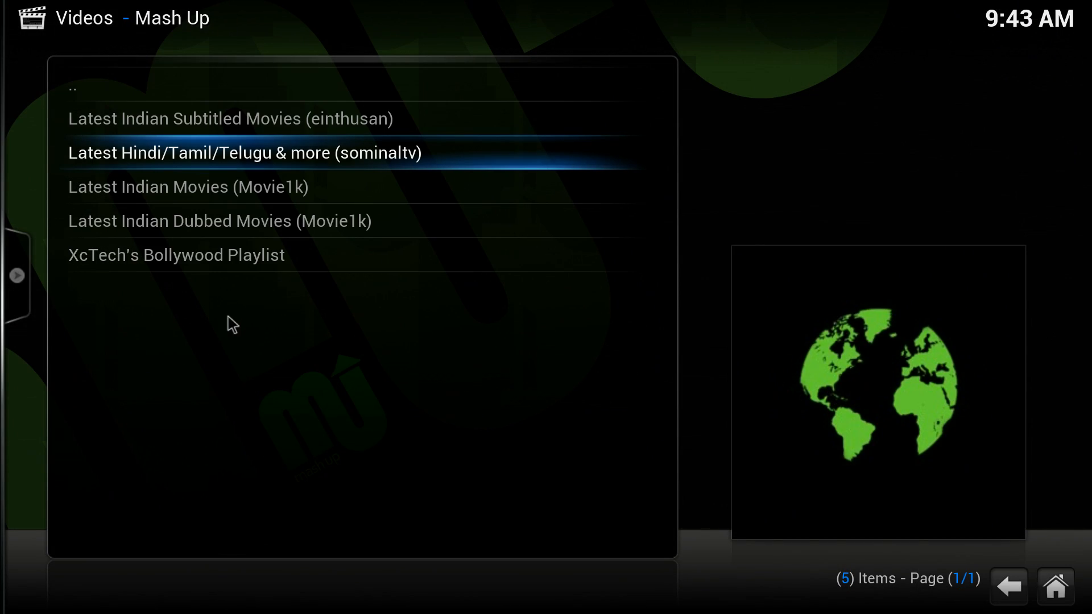
mouse_move(245, 330)
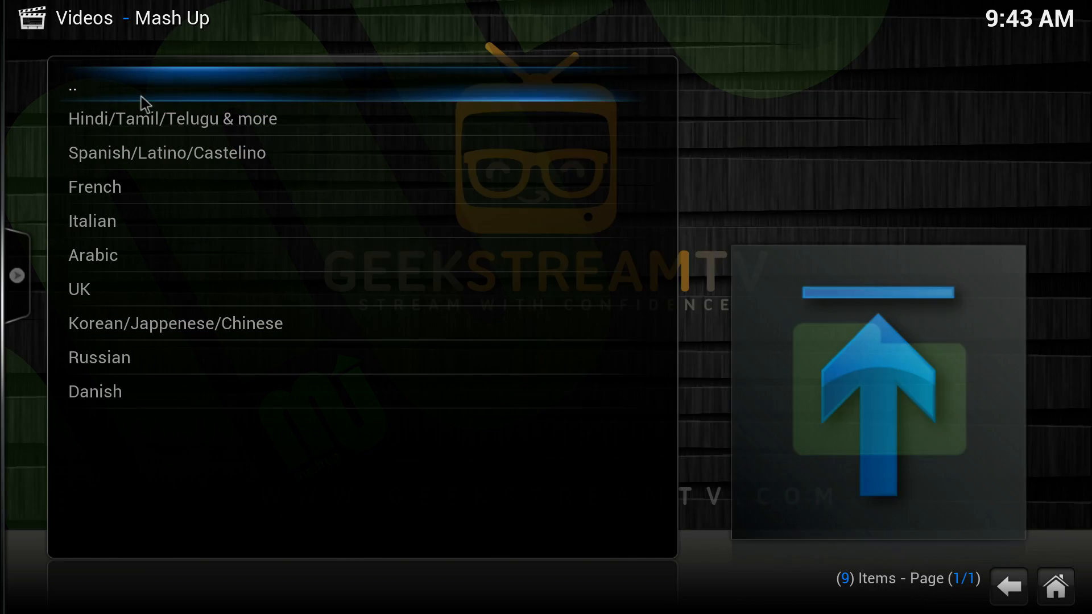
mouse_move(141, 203)
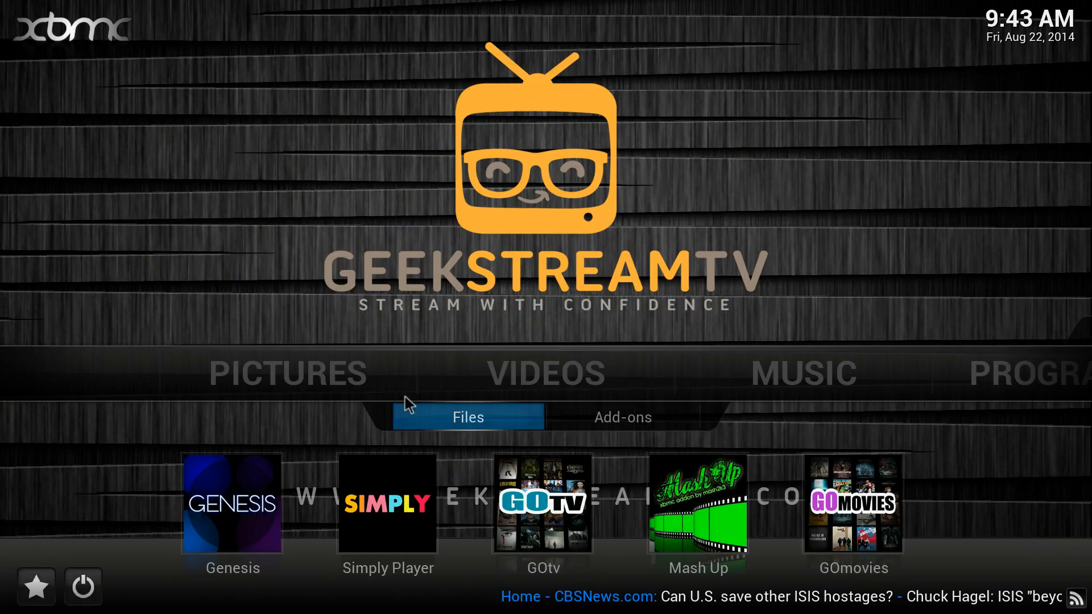
Step: From the home screen's Videos Add-ons list, launch Viooz and reach its movie menu
left_click(621, 417)
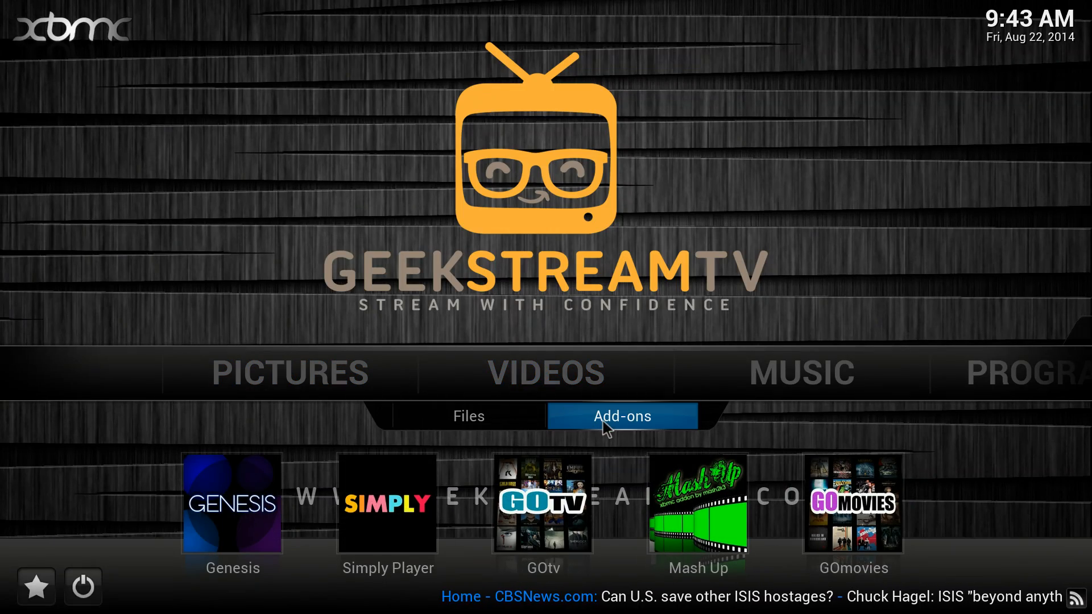
left_click(620, 416)
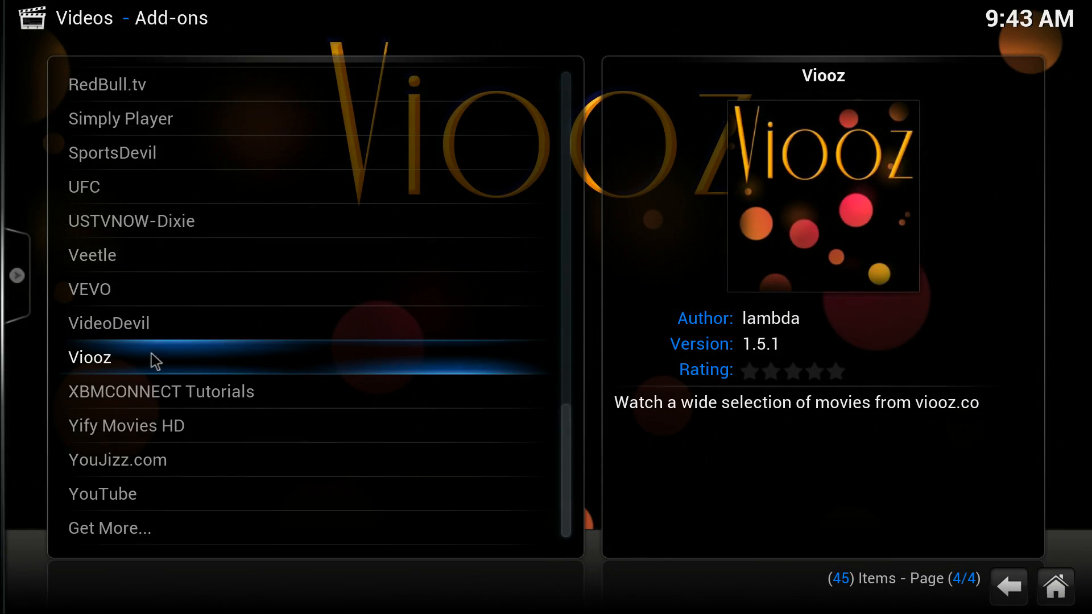
left_click(89, 357)
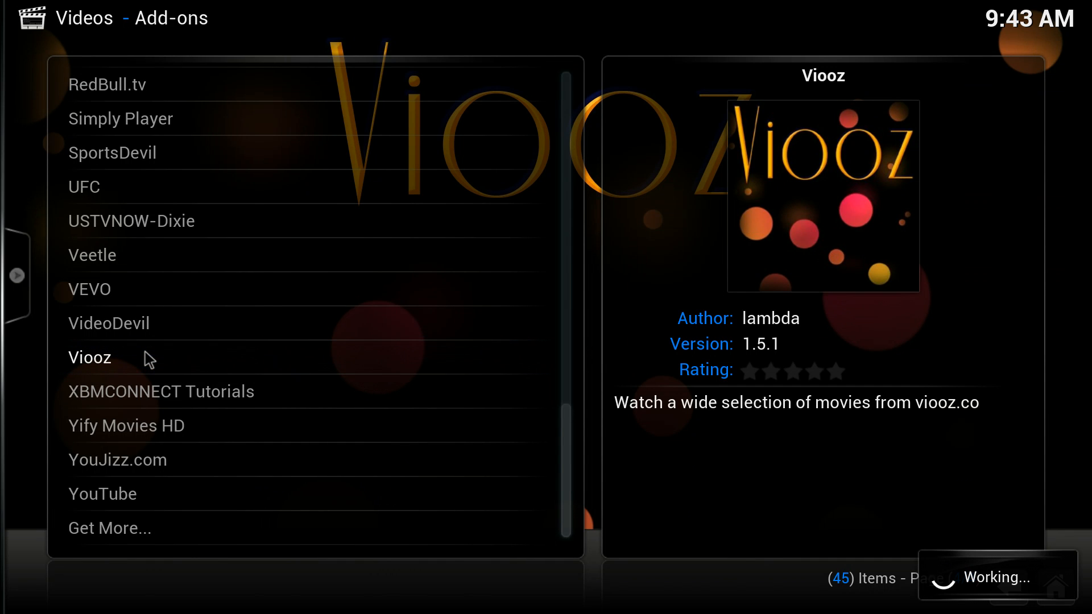
left_click(89, 357)
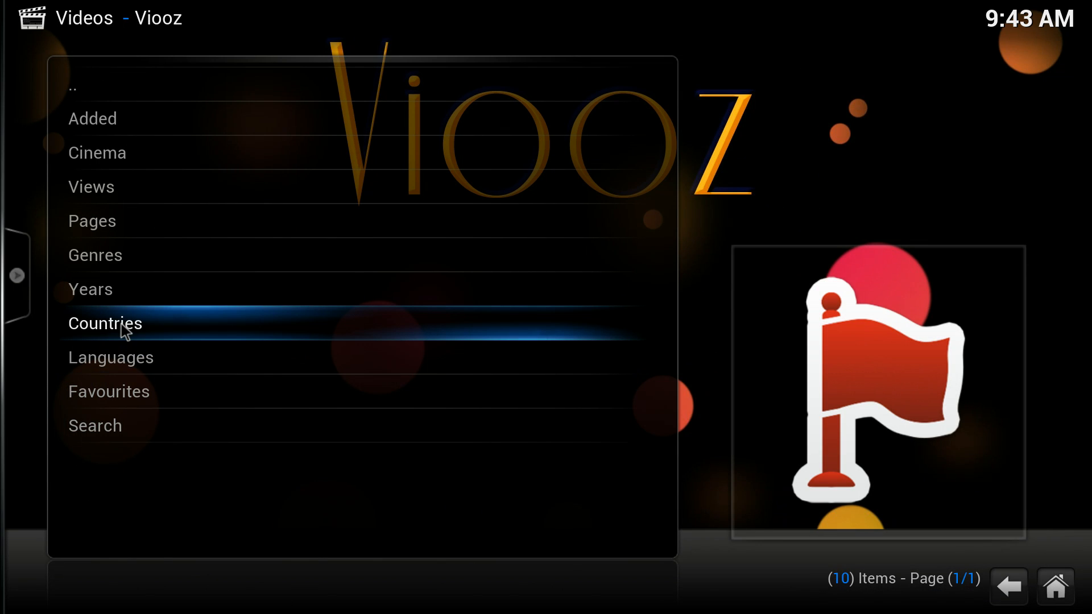
left_click(105, 323)
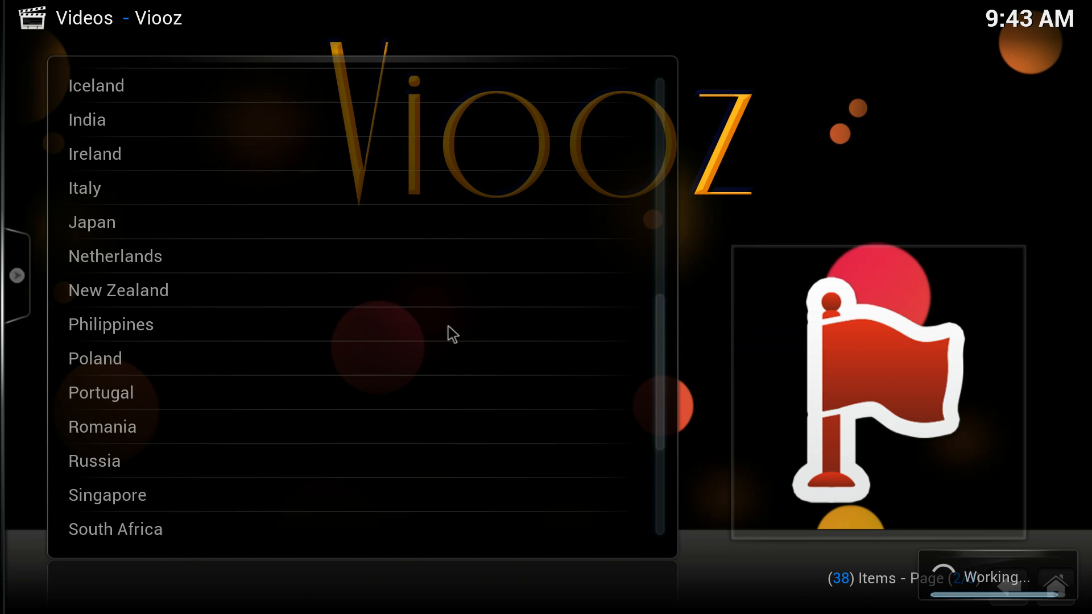
scroll("up", 3)
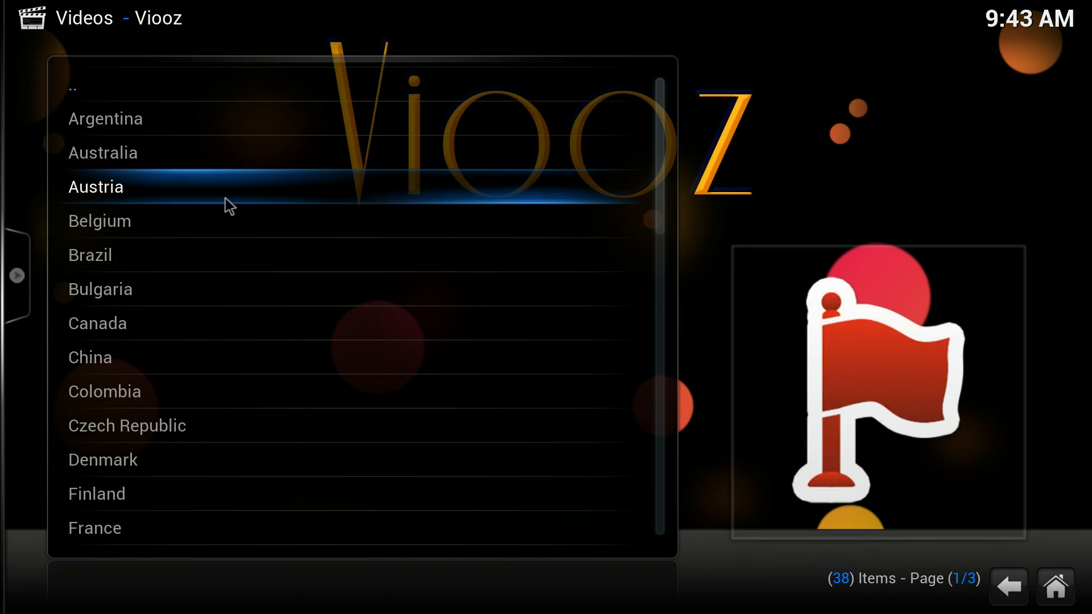
scroll("down", 3)
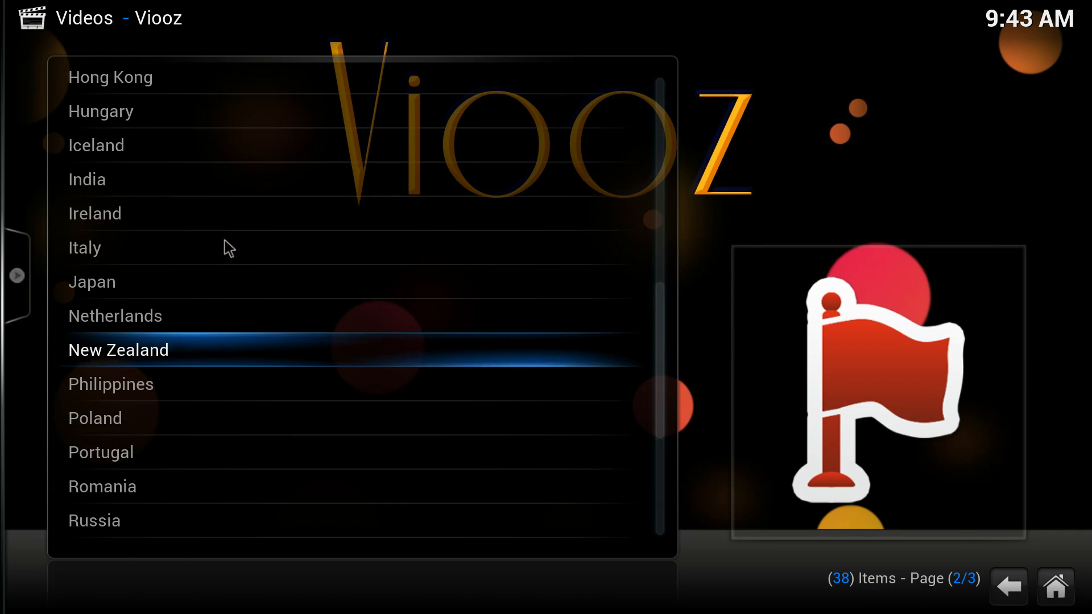
scroll("down", 3)
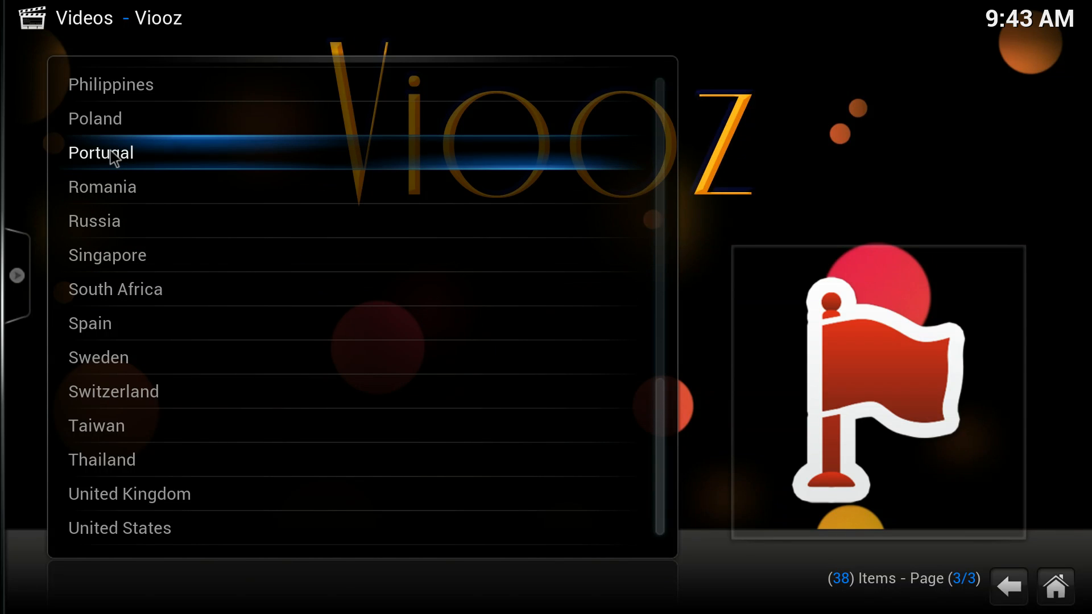
left_click(100, 153)
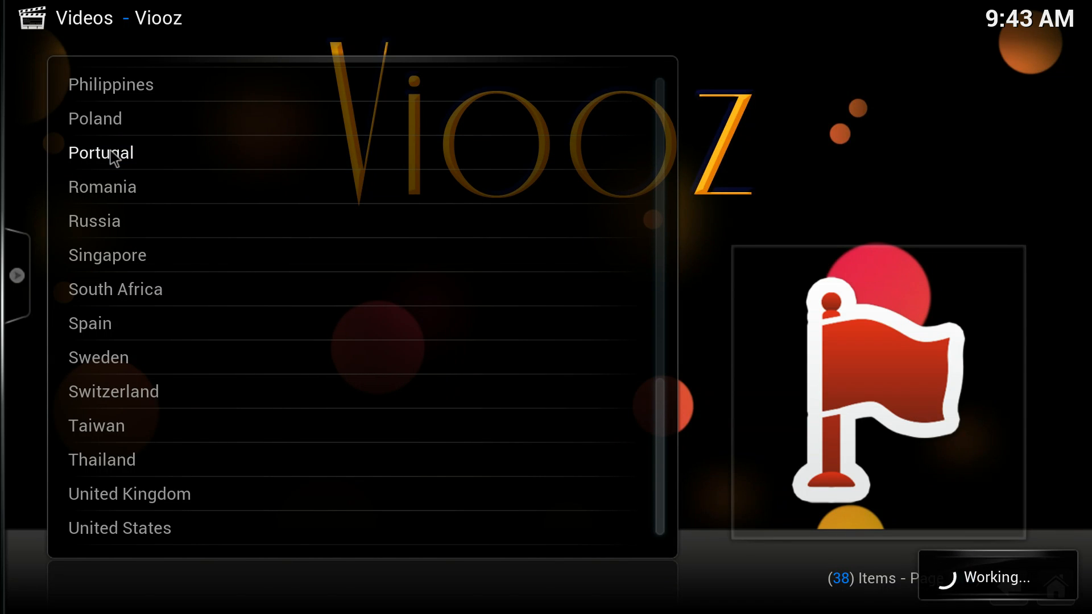
left_click(101, 152)
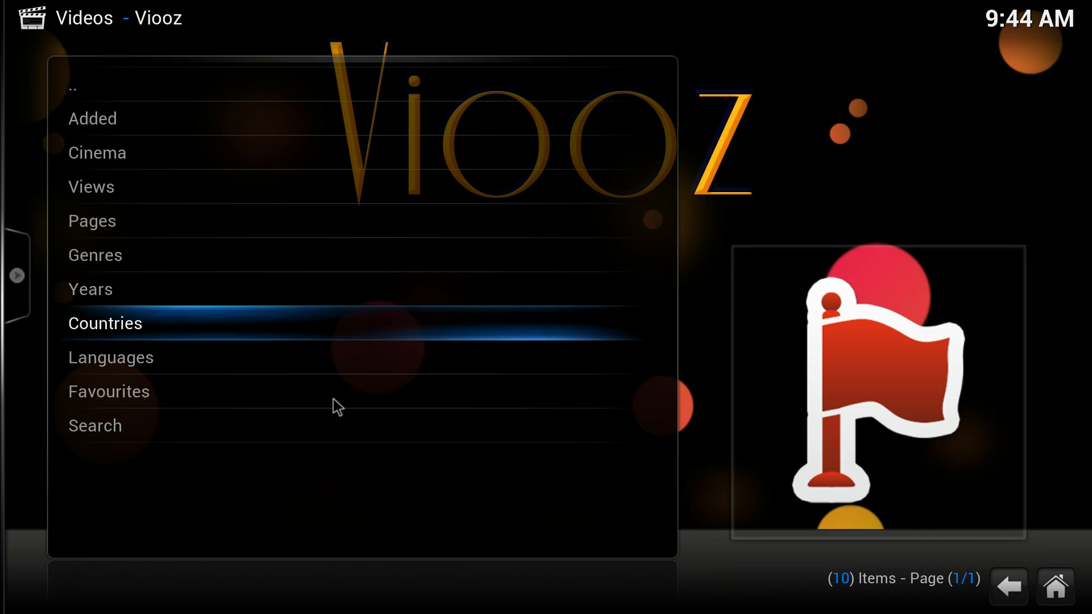
Step: Exit Viooz back to the video add-ons list with Veetle's details shown
left_click(94, 426)
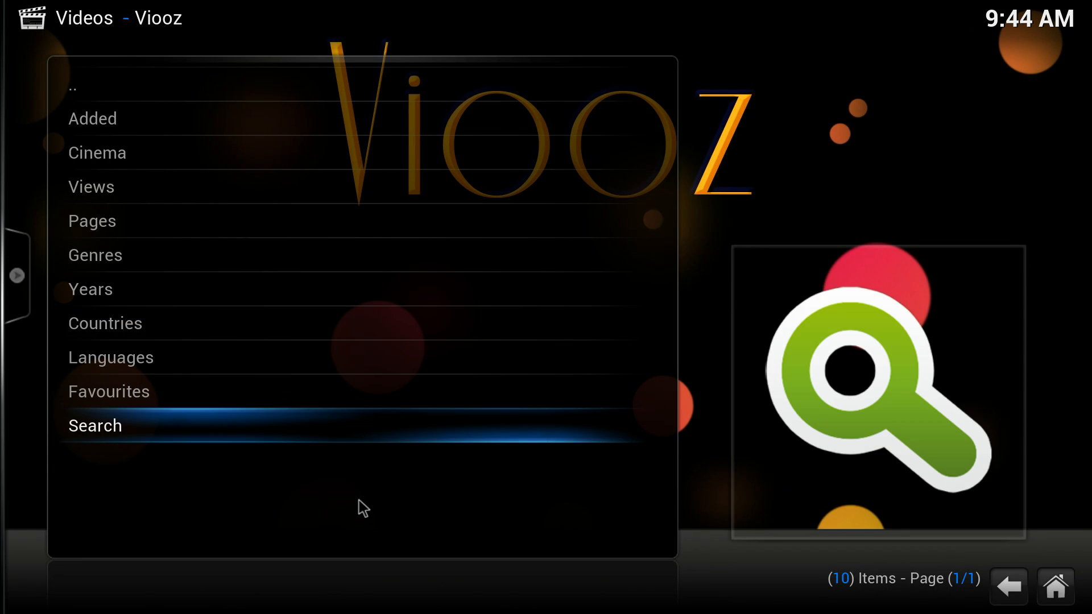
left_click(1008, 586)
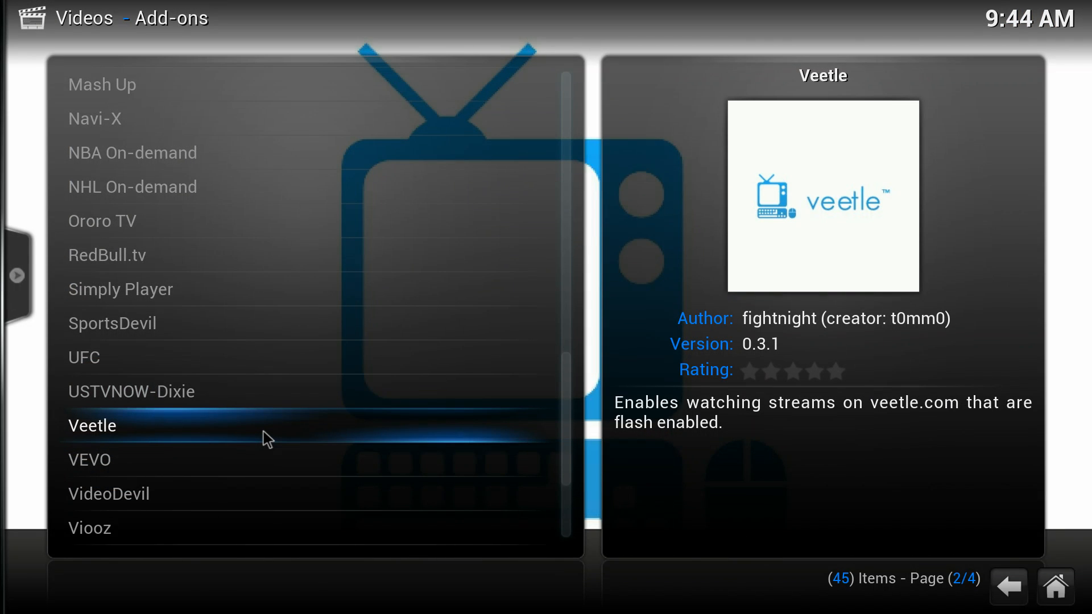
mouse_move(237, 424)
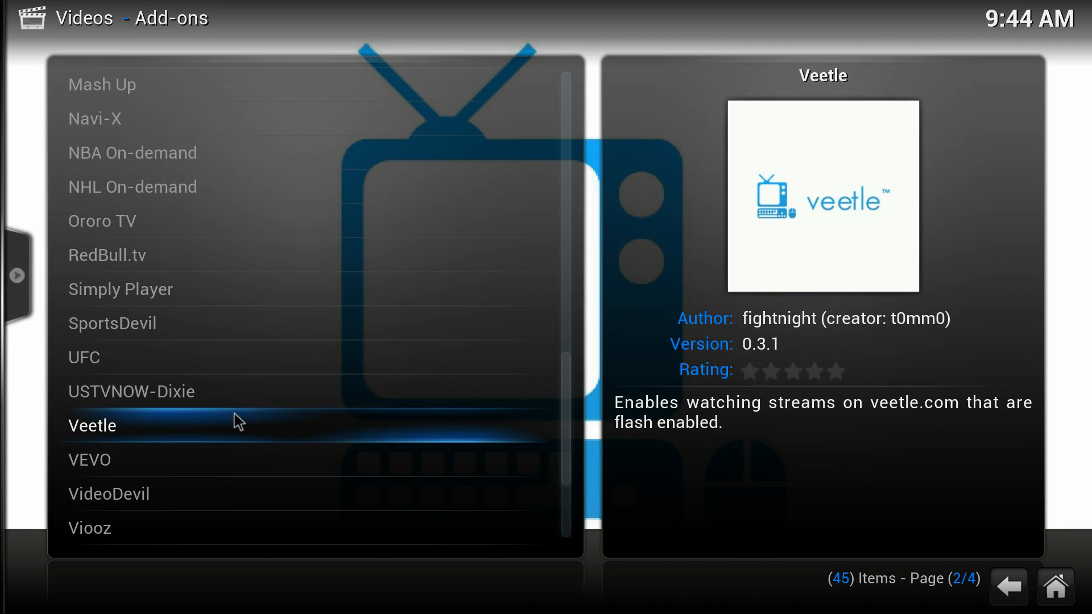
mouse_move(235, 429)
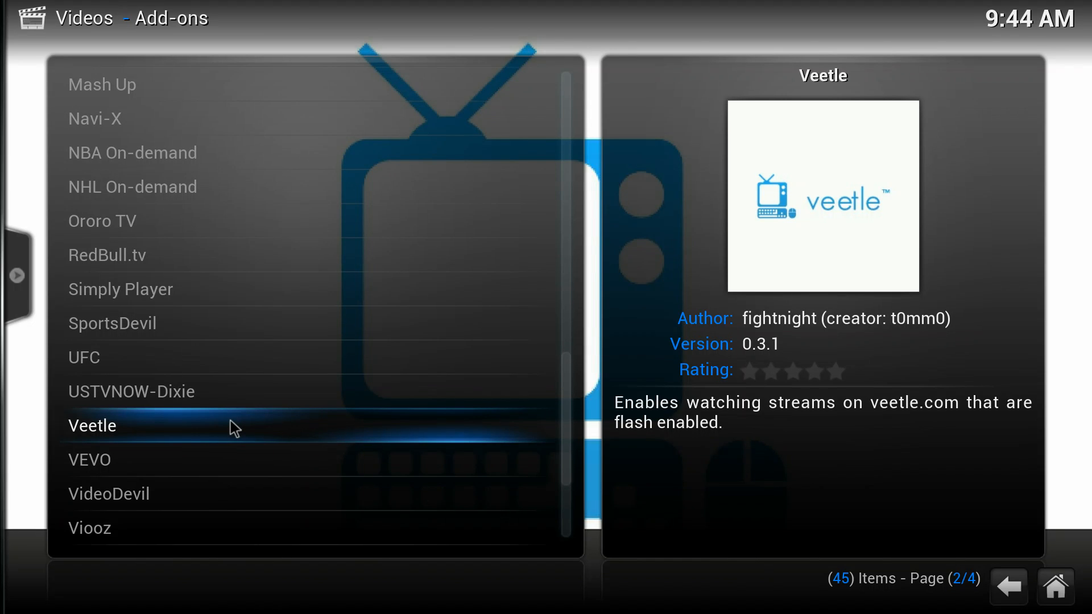
mouse_move(225, 425)
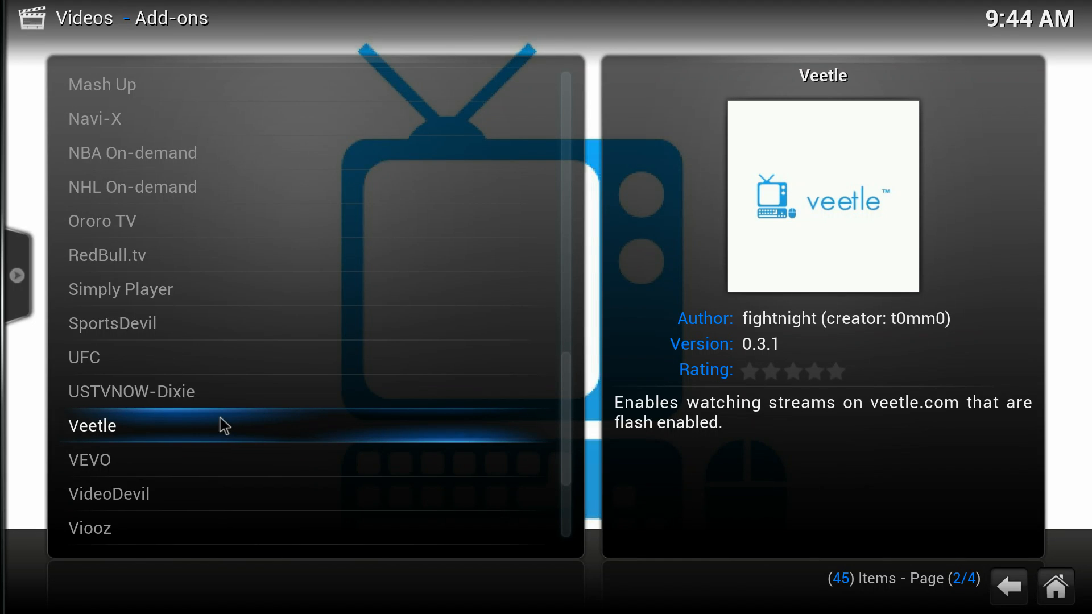
mouse_move(207, 427)
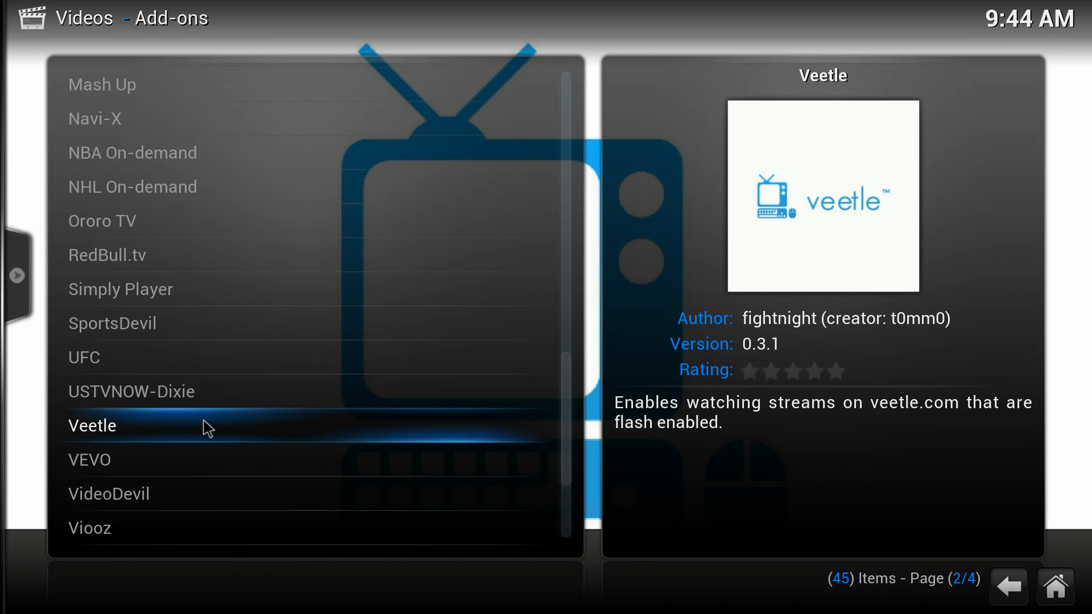
mouse_move(293, 430)
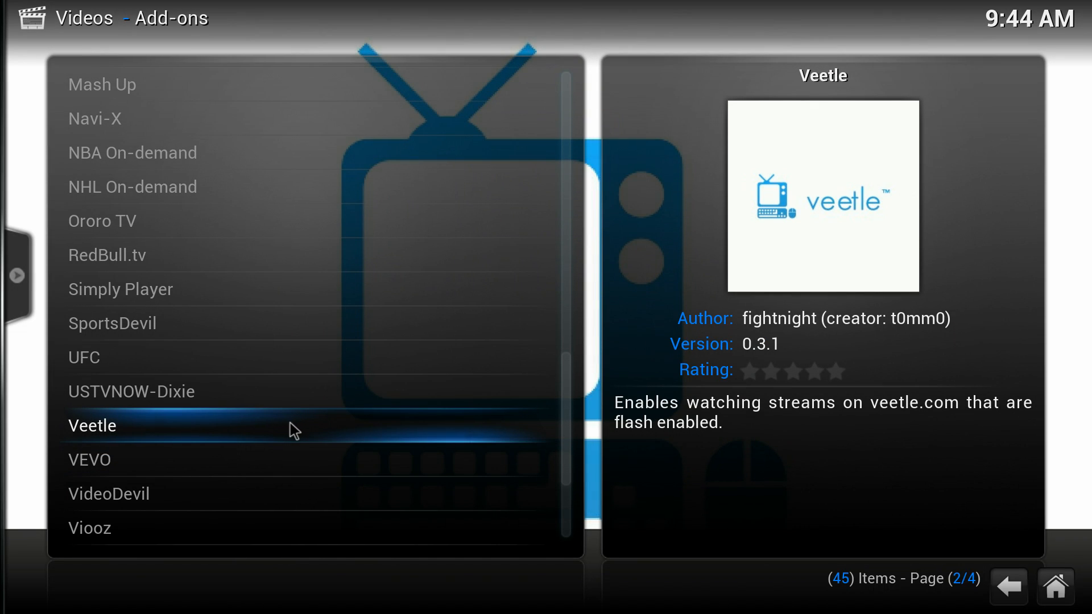